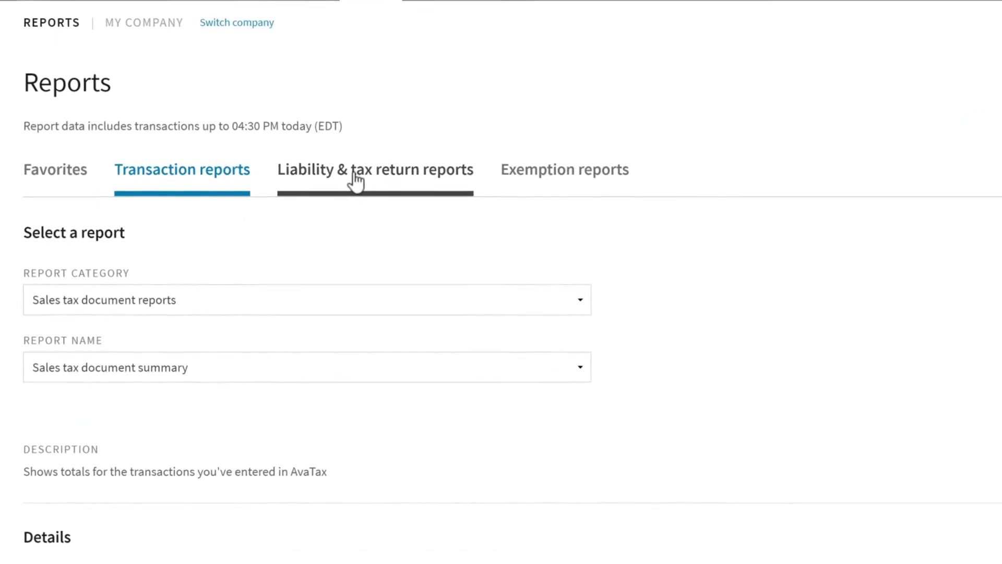
# Step: Choose the Sales and sellers use tax summary report under Liability & tax return reports
pyautogui.click(375, 169)
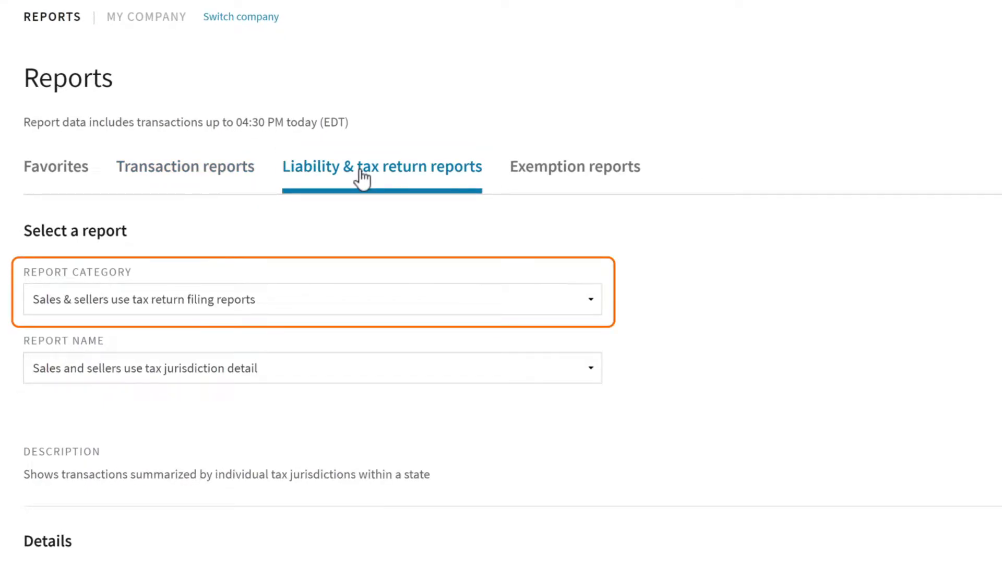
pyautogui.click(313, 368)
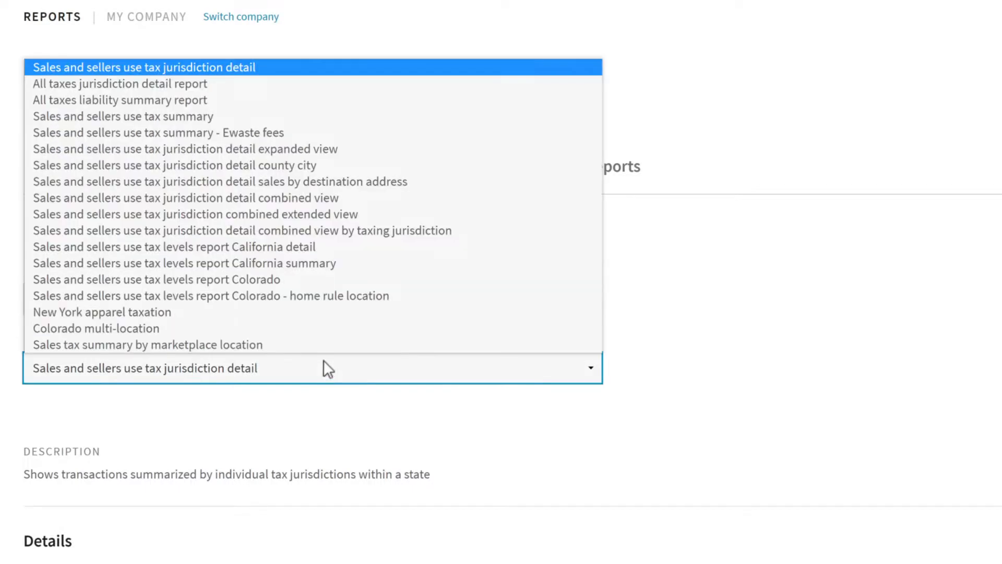
pyautogui.click(122, 115)
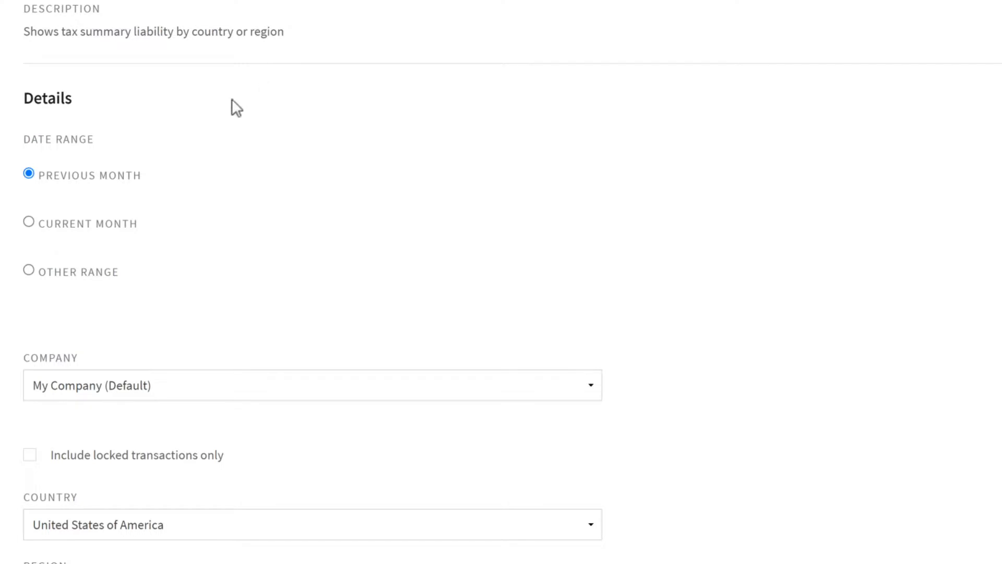
# Step: Use a custom Other range starting 04/01/2021 with the end date left at 06/30/2021
pyautogui.click(29, 270)
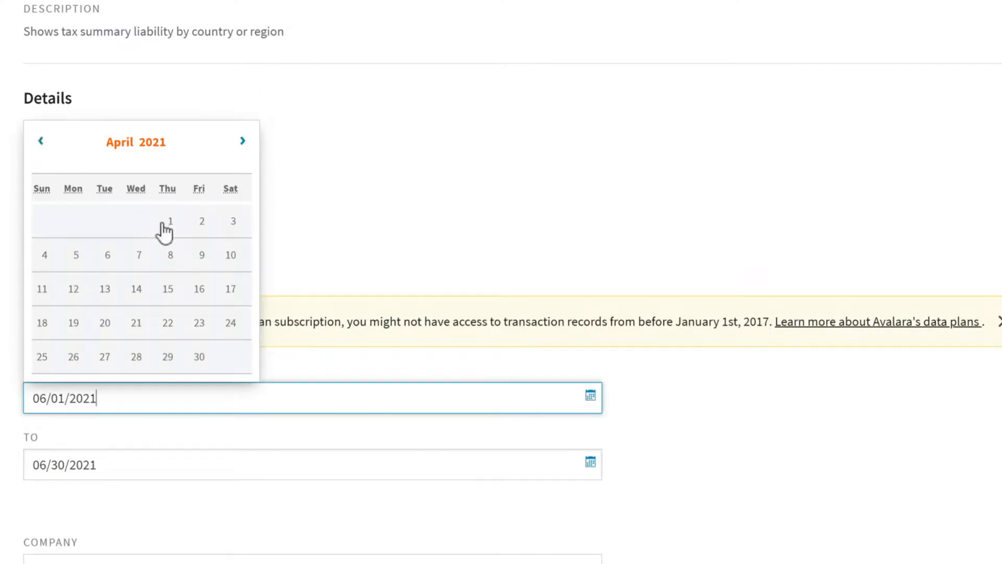
pyautogui.click(170, 221)
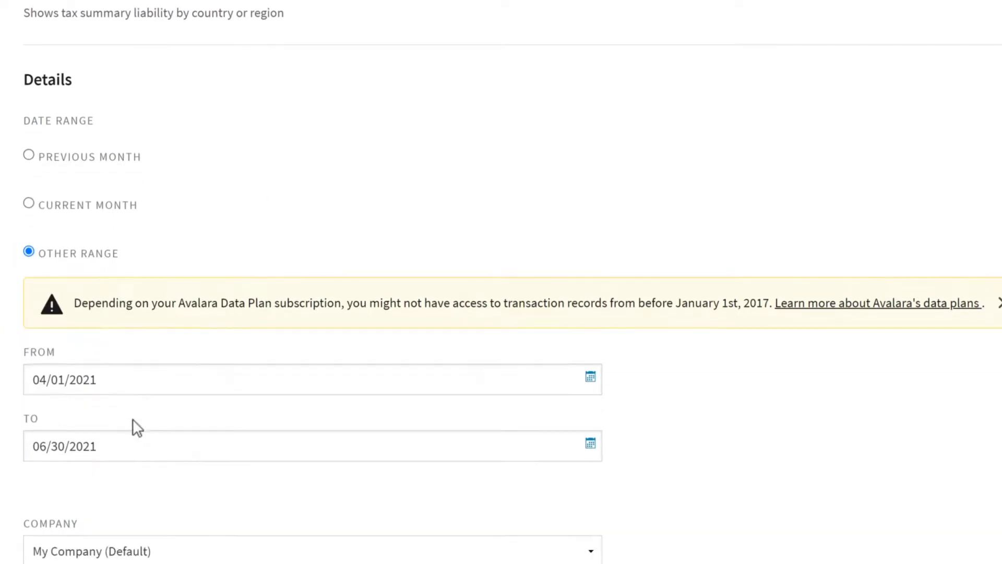
pyautogui.scroll(-3)
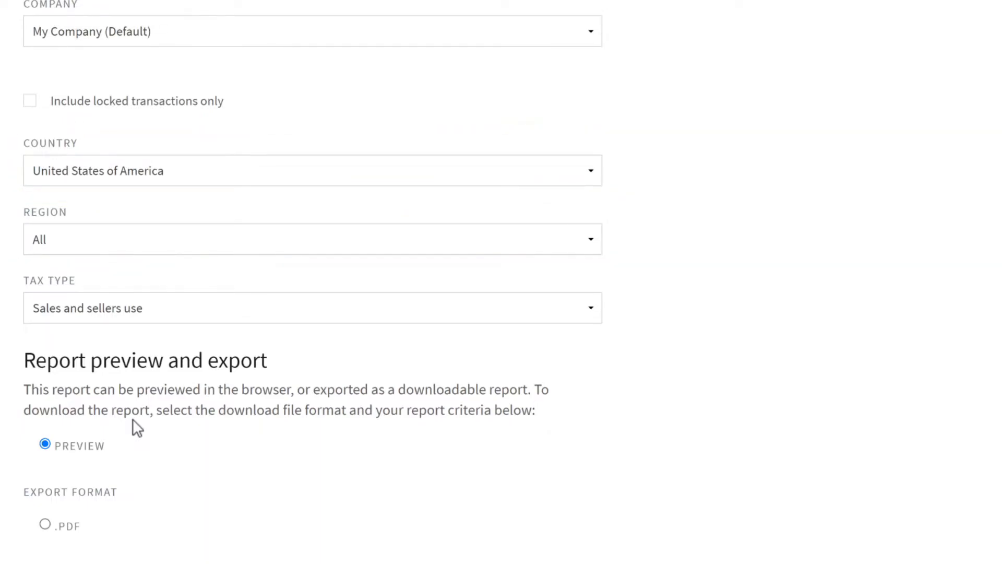
pyautogui.scroll(-3)
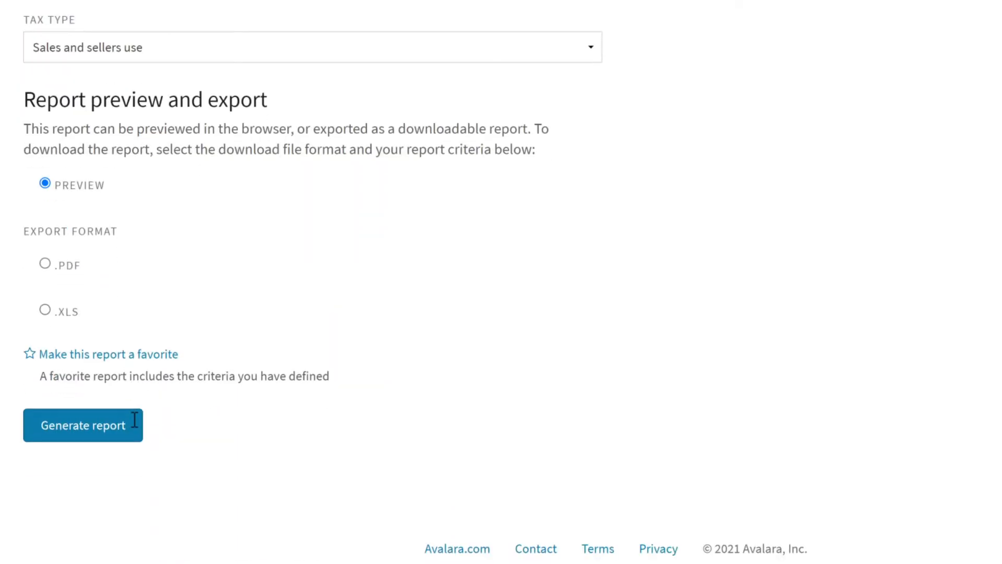
pyautogui.moveTo(81, 369)
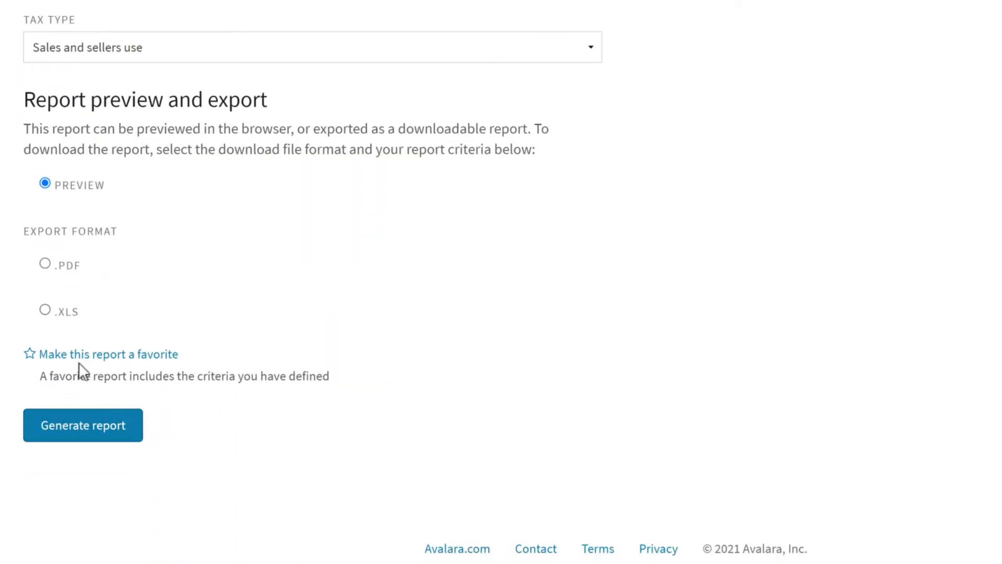
pyautogui.click(45, 310)
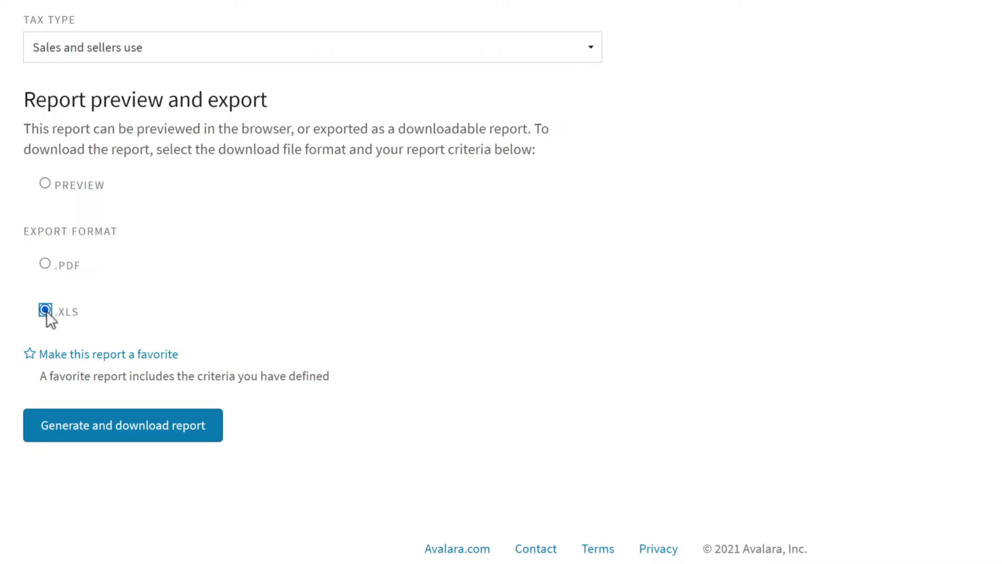
pyautogui.click(45, 265)
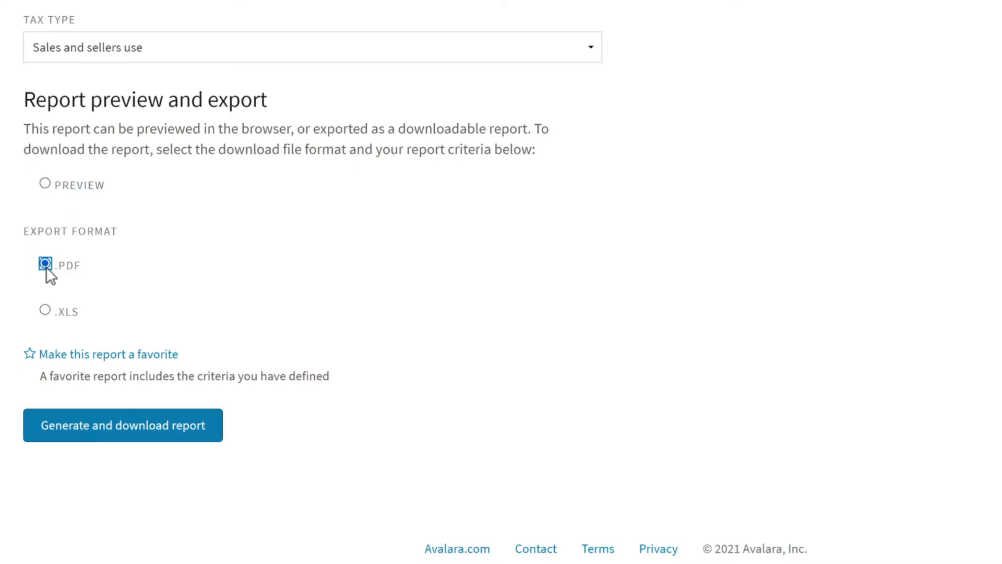
pyautogui.click(45, 184)
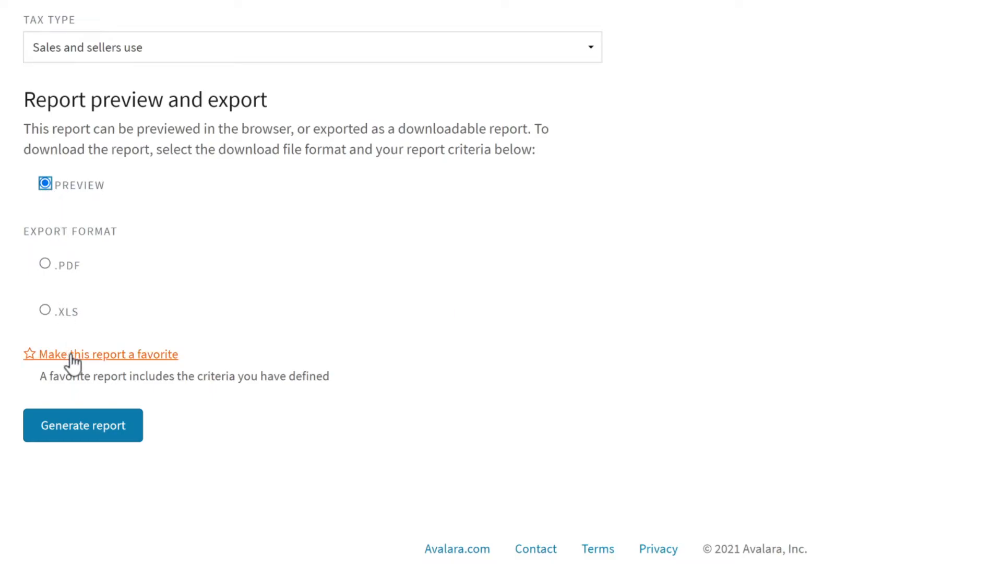
# Step: Make the report a favorite named 'Sales and sellers use tax summary Q2'
pyautogui.click(107, 354)
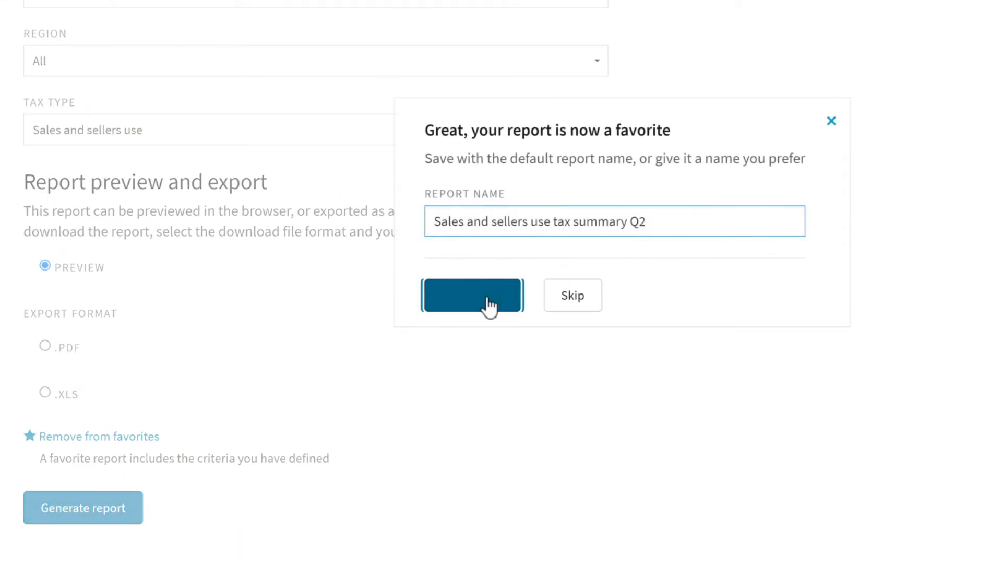
pyautogui.click(472, 295)
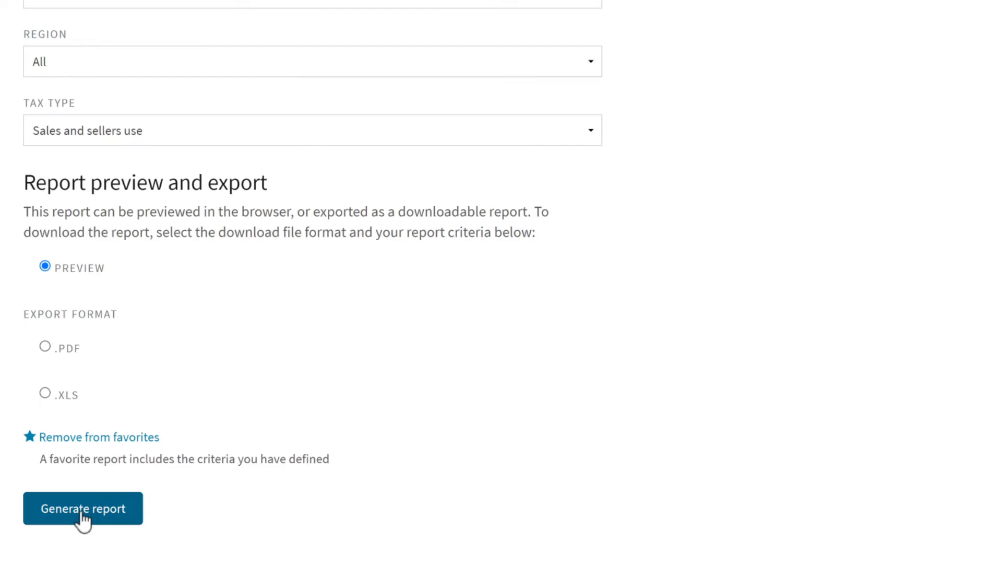